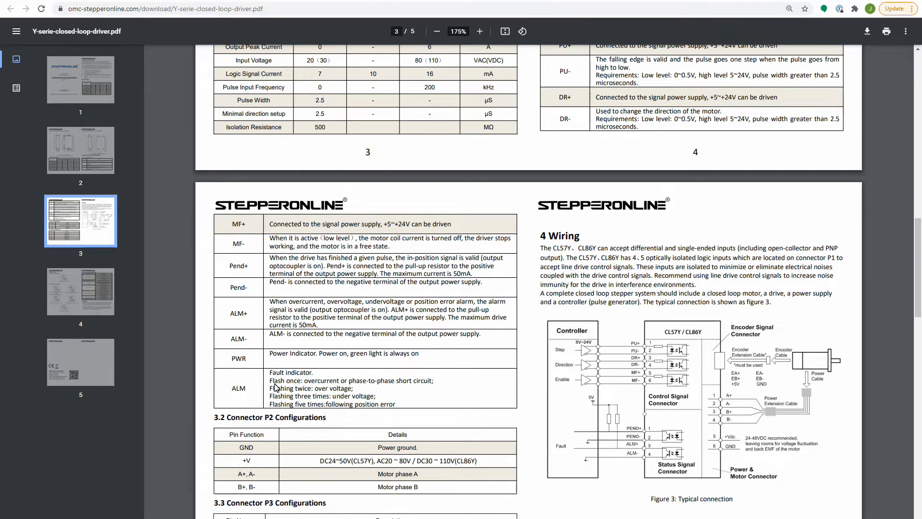
{"action": "mouse_move", "coordinate": [288, 401]}
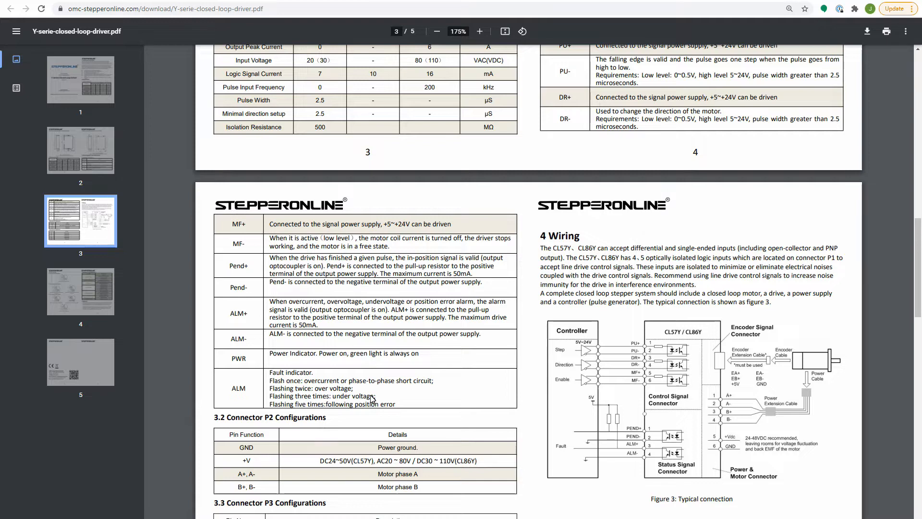
{"action": "mouse_move", "coordinate": [344, 464]}
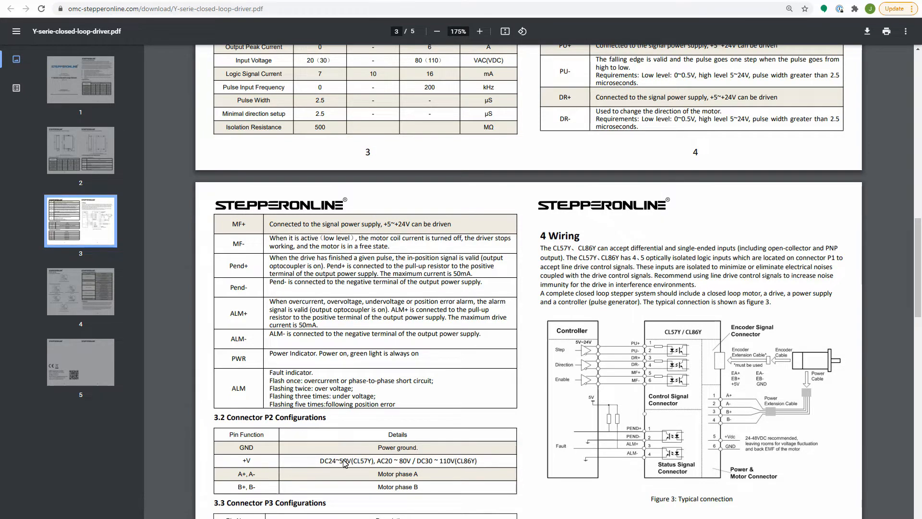
{"action": "mouse_move", "coordinate": [320, 465]}
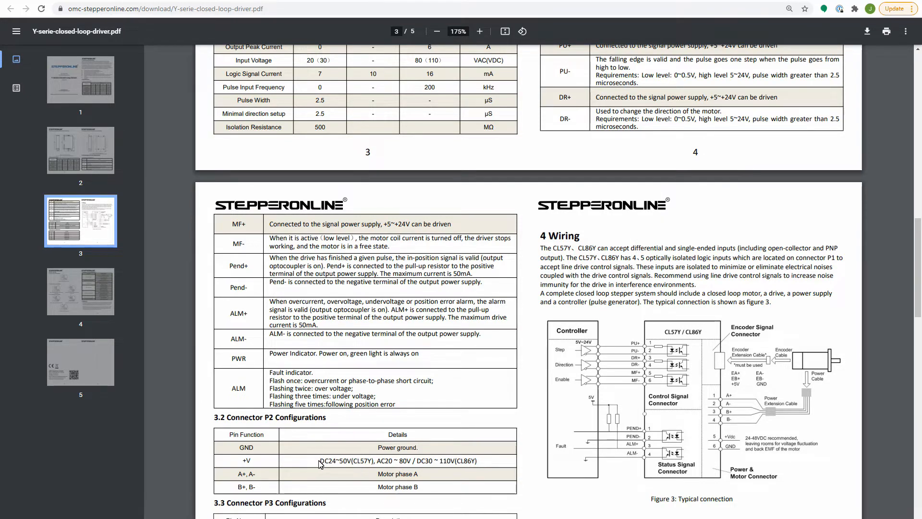
{"action": "mouse_move", "coordinate": [346, 464]}
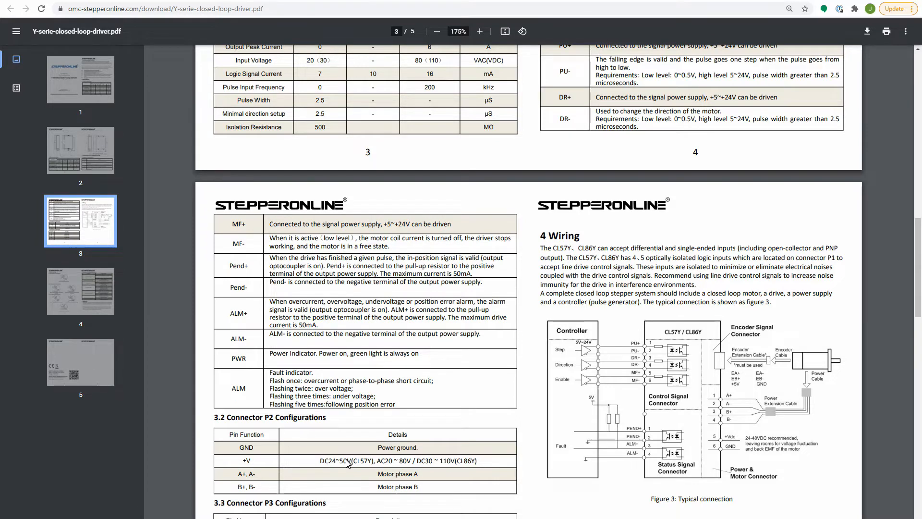